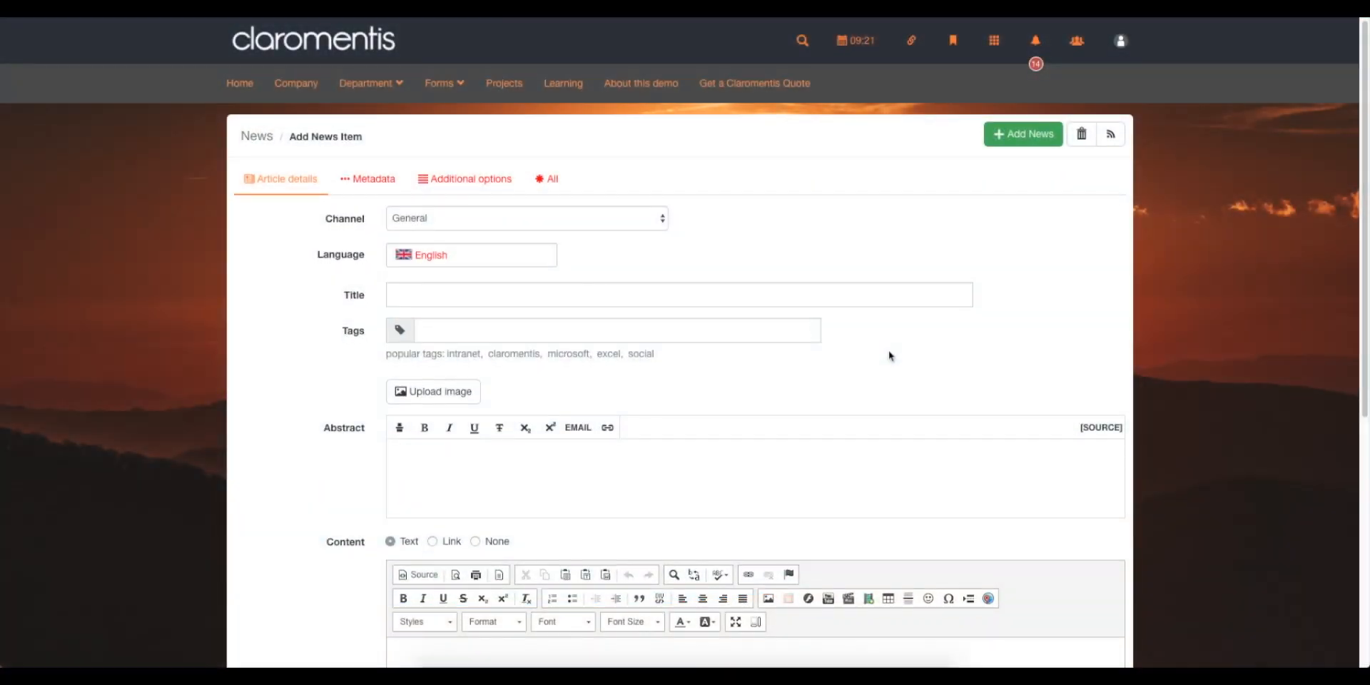
- Review the Add News Item form and list its channel choices, leaving General selected
scroll("up", 3)
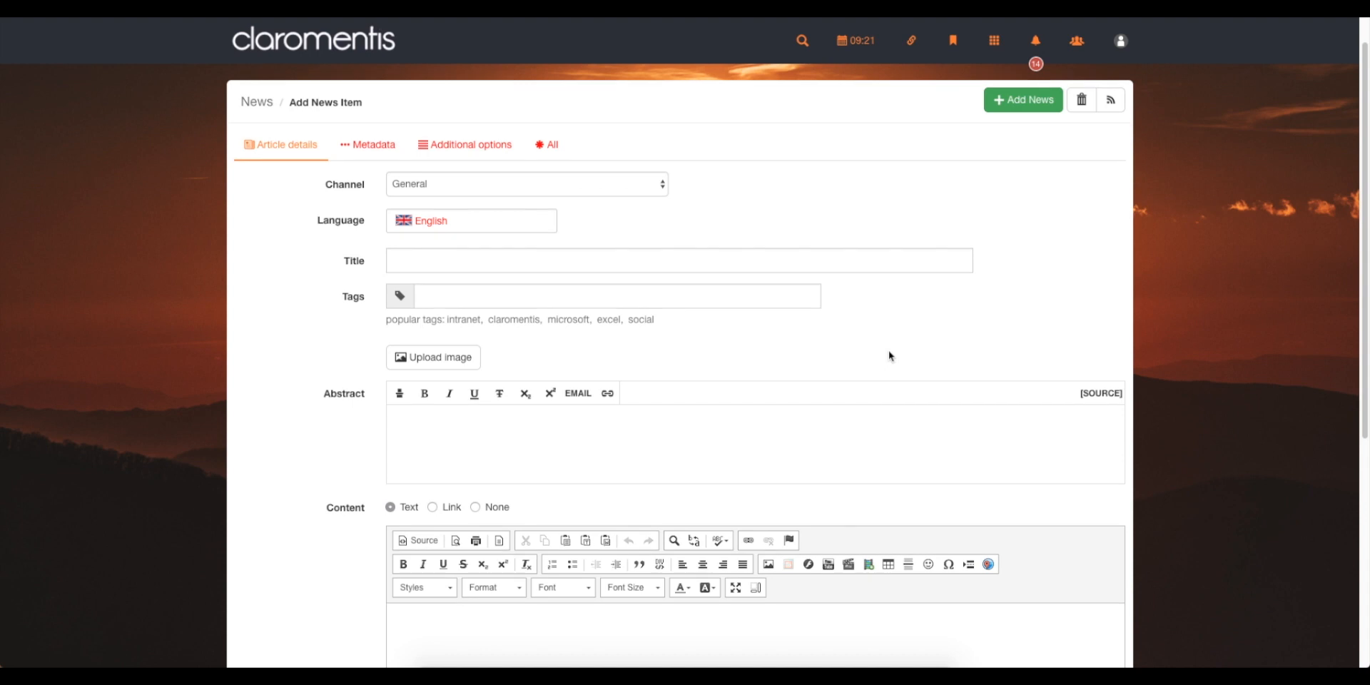
scroll("down", 3)
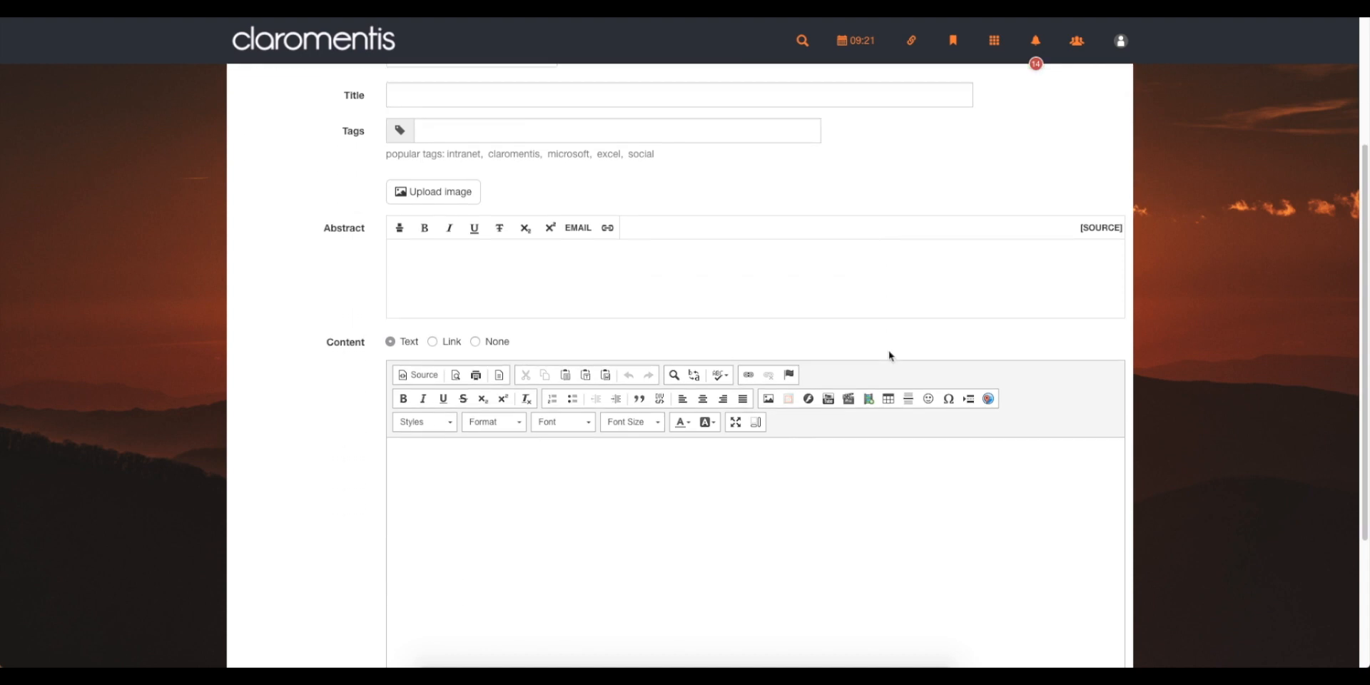
scroll("down", 3)
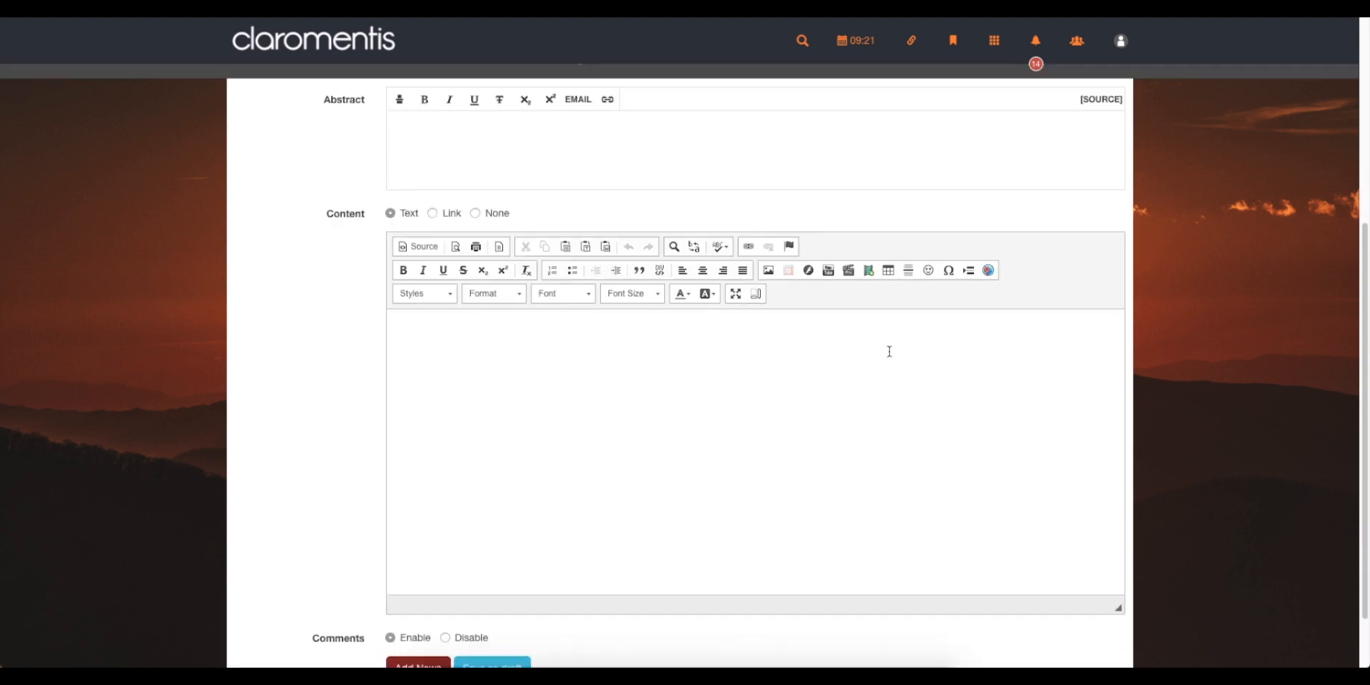
scroll("up", 3)
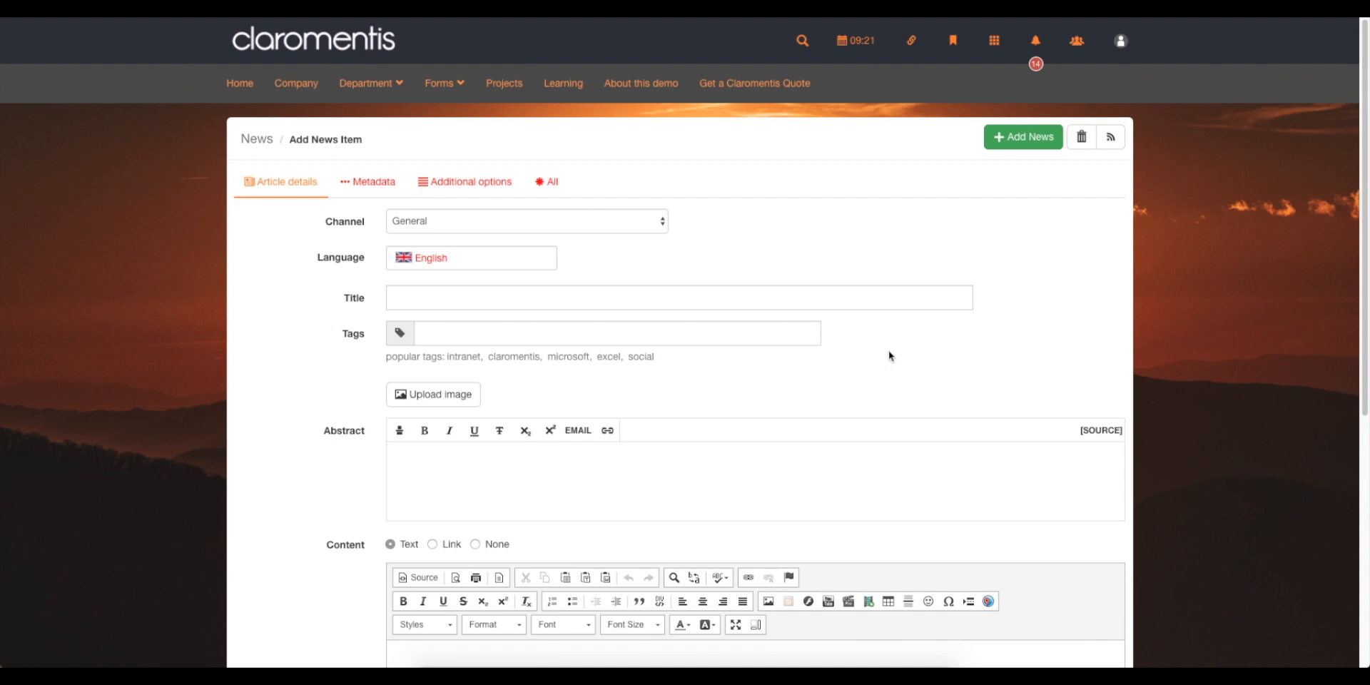
mouse_move(710, 224)
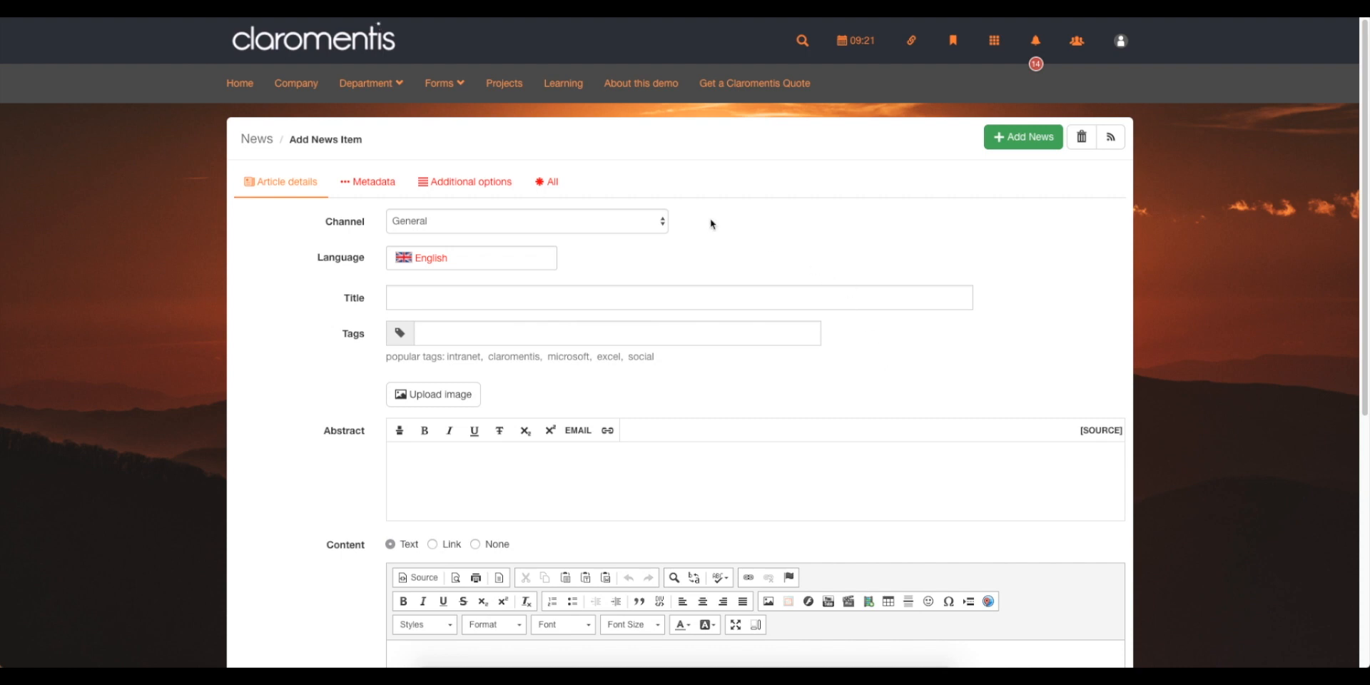
left_click(525, 221)
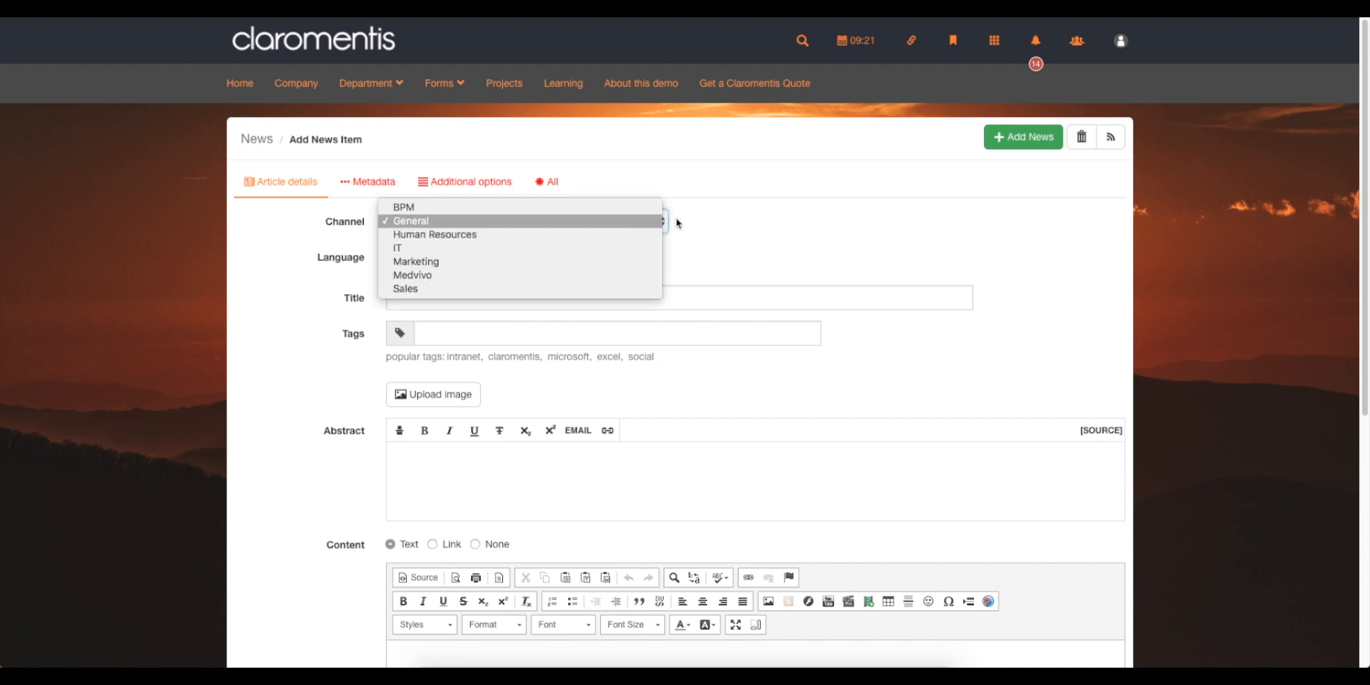
- Reach the News admin panel via the applications grid by searching 'adm'
left_click(993, 40)
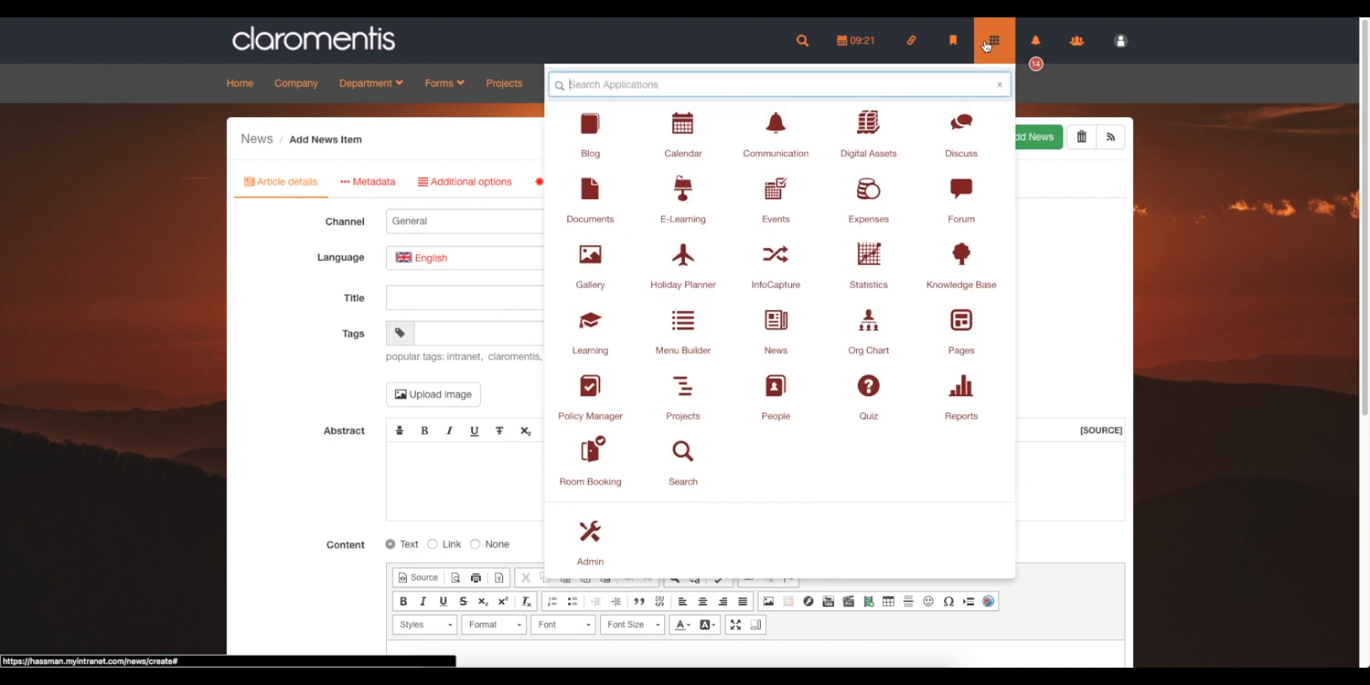
type("adm")
type("new")
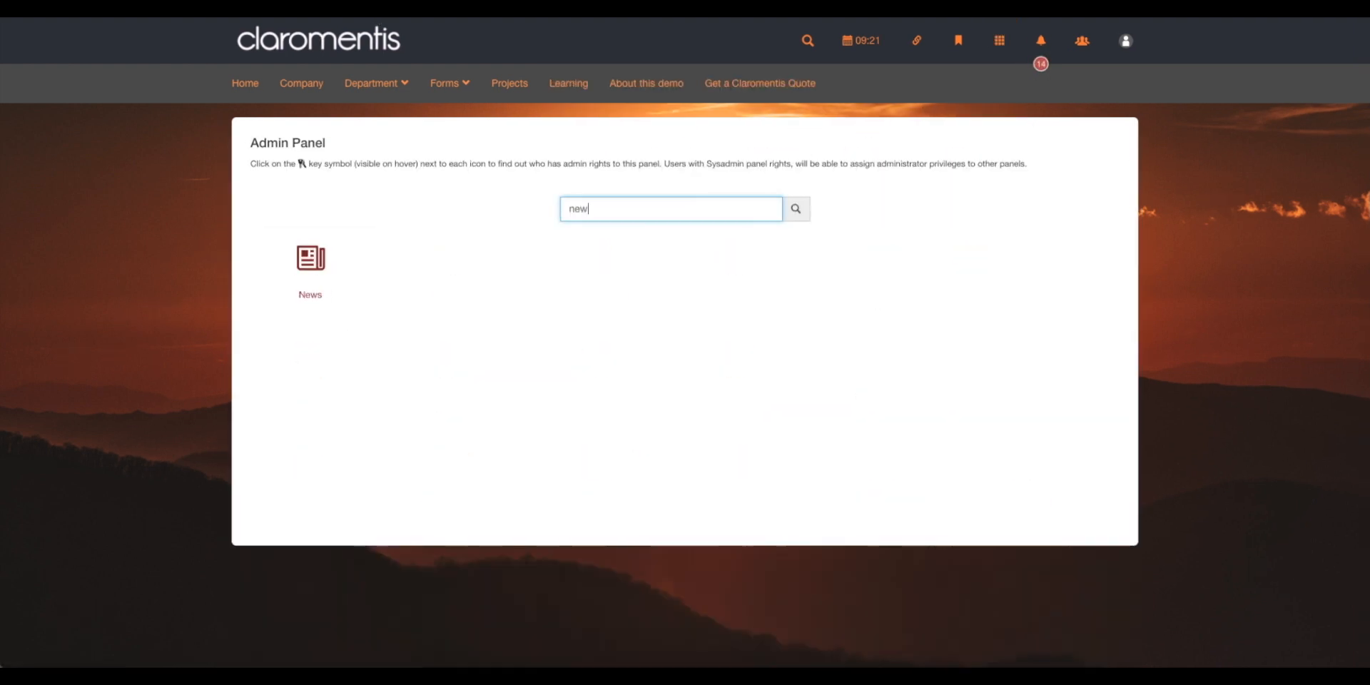
left_click(310, 258)
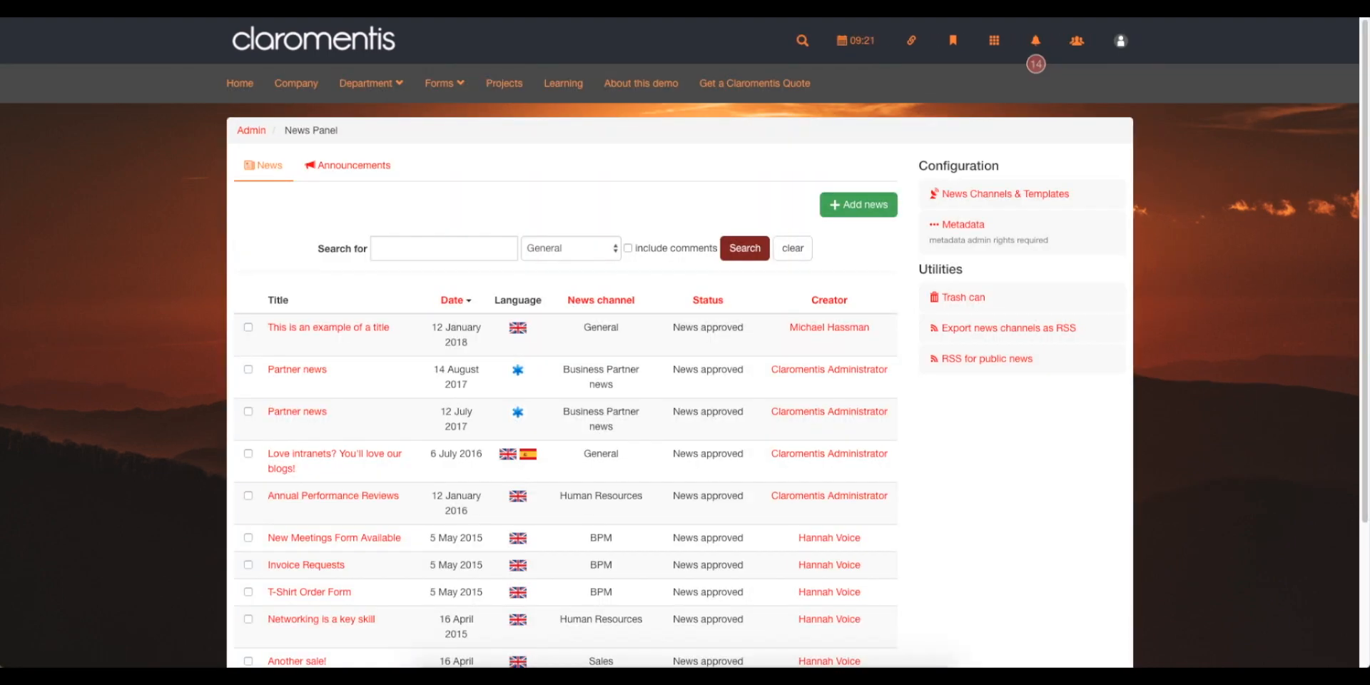
mouse_move(1004, 193)
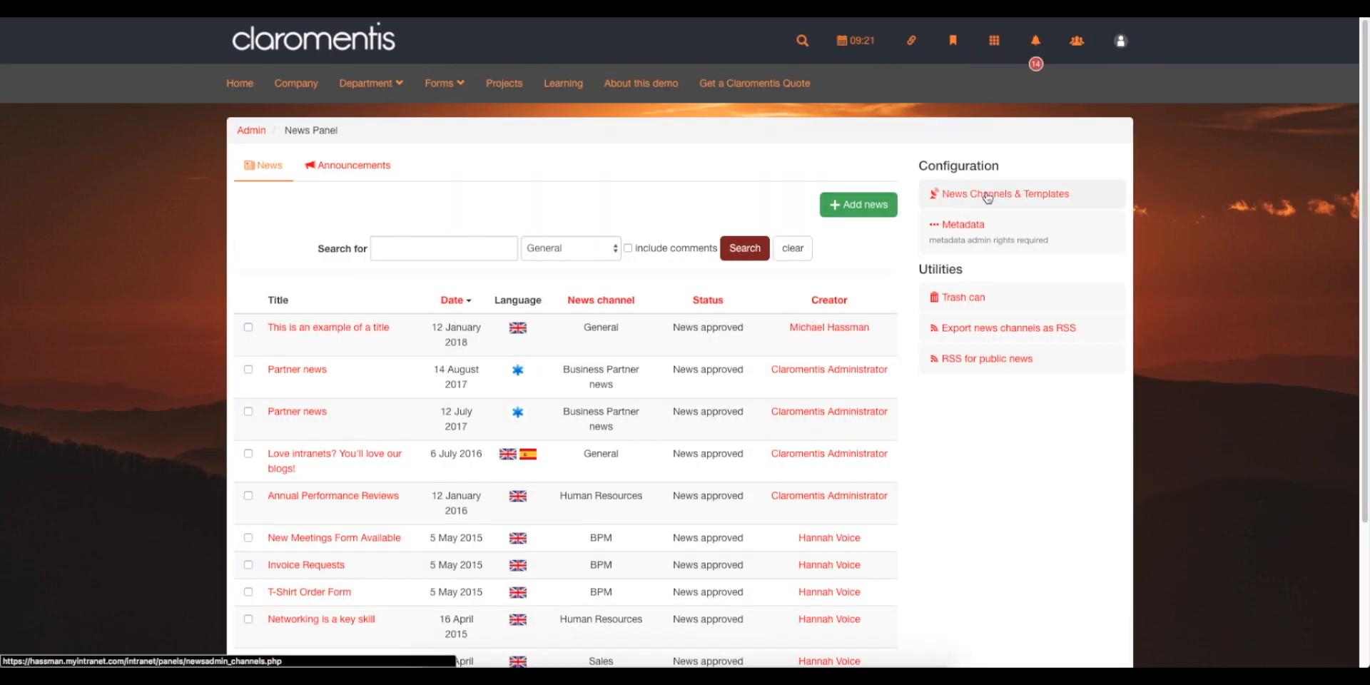
- Go to News Channels & Templates under the News Panel's Configuration
left_click(1006, 193)
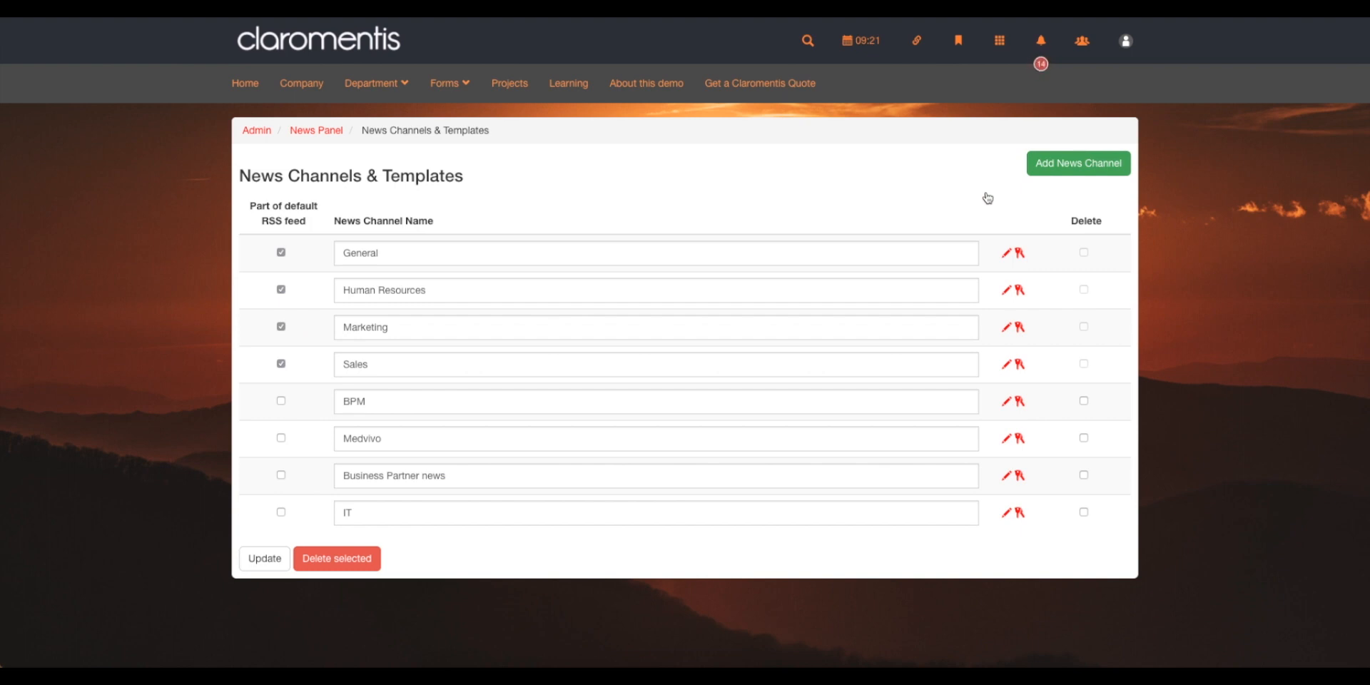
mouse_move(747, 536)
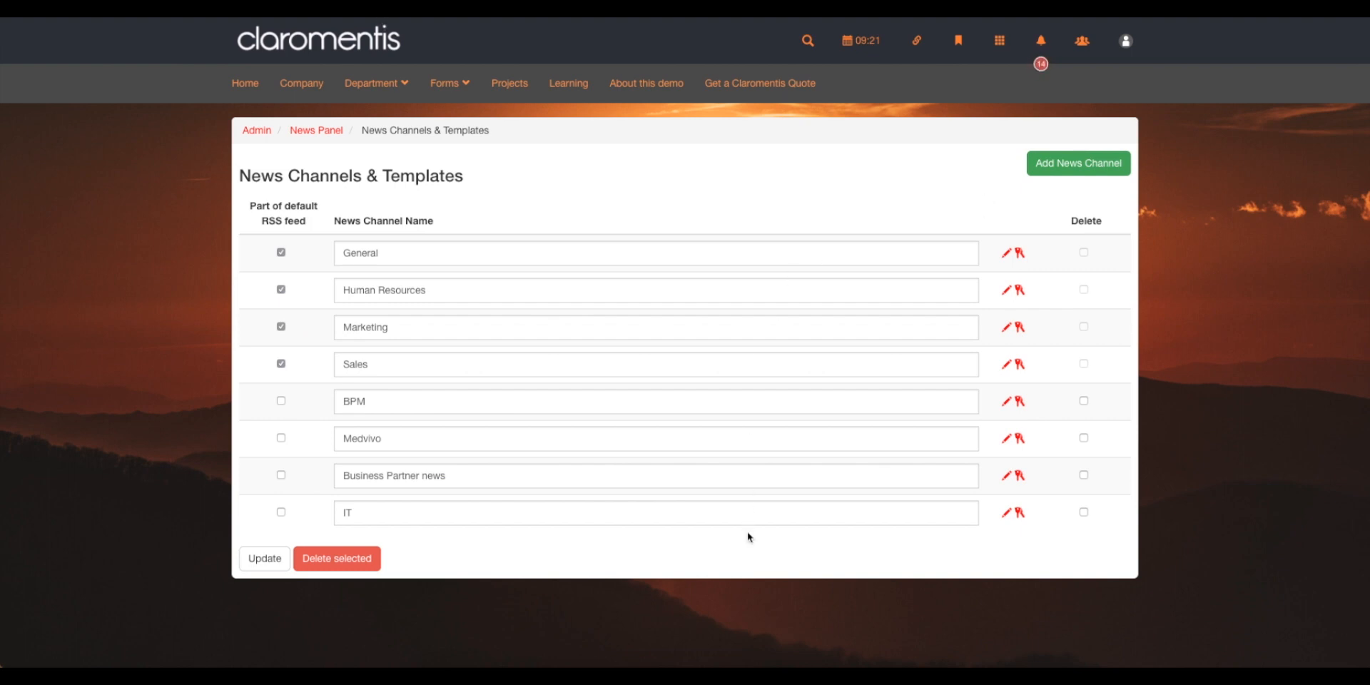
mouse_move(1078, 163)
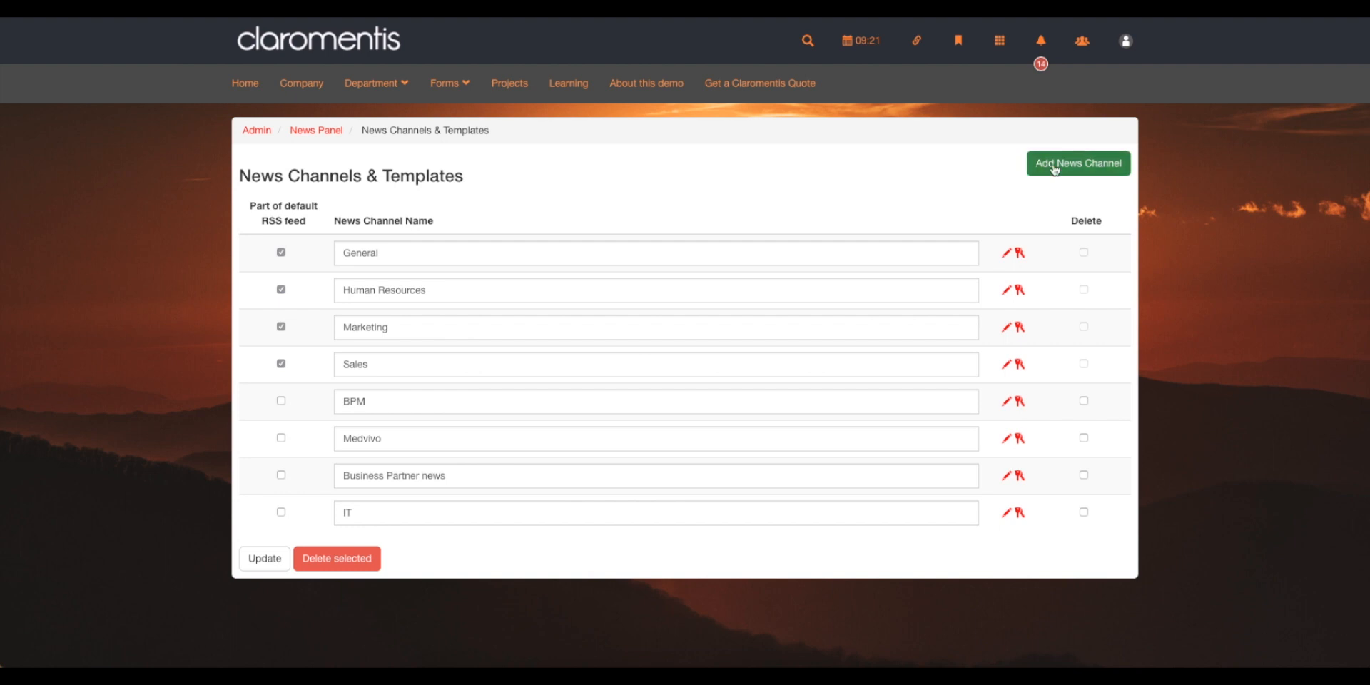
- Add a news channel named IT and land on its empty edit-permissions page
left_click(1077, 162)
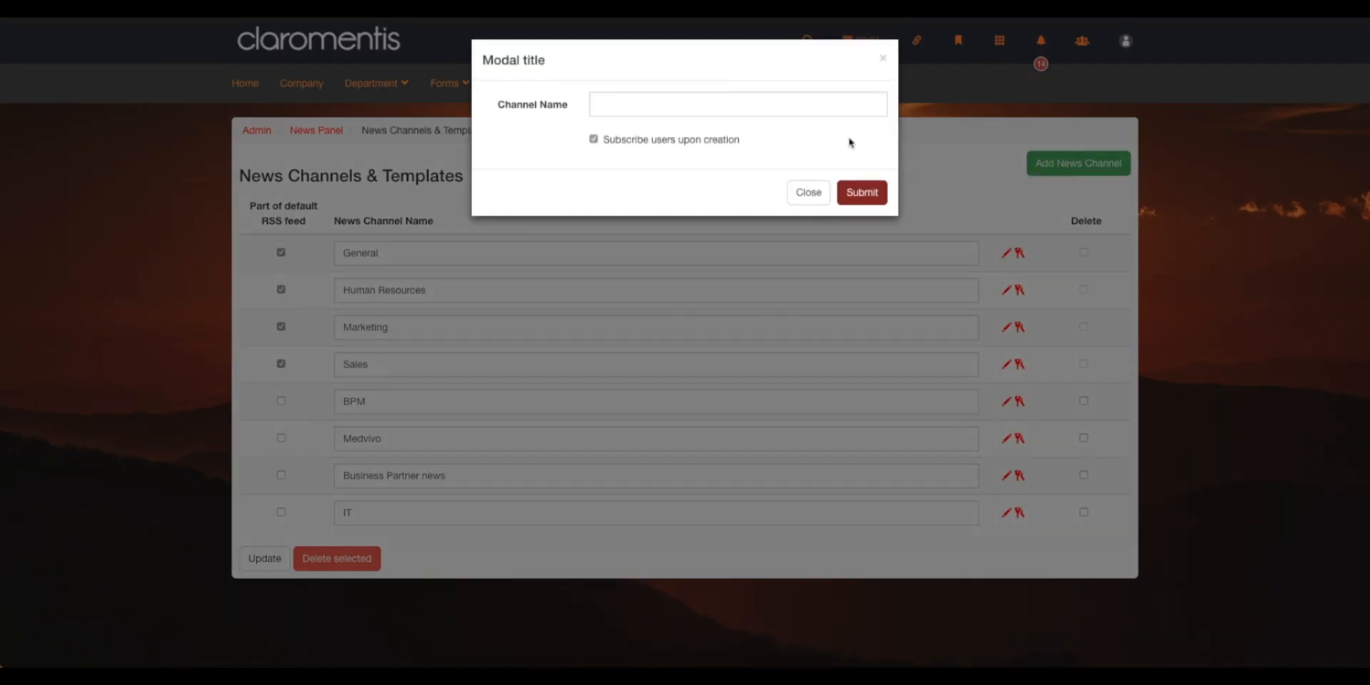
mouse_move(653, 129)
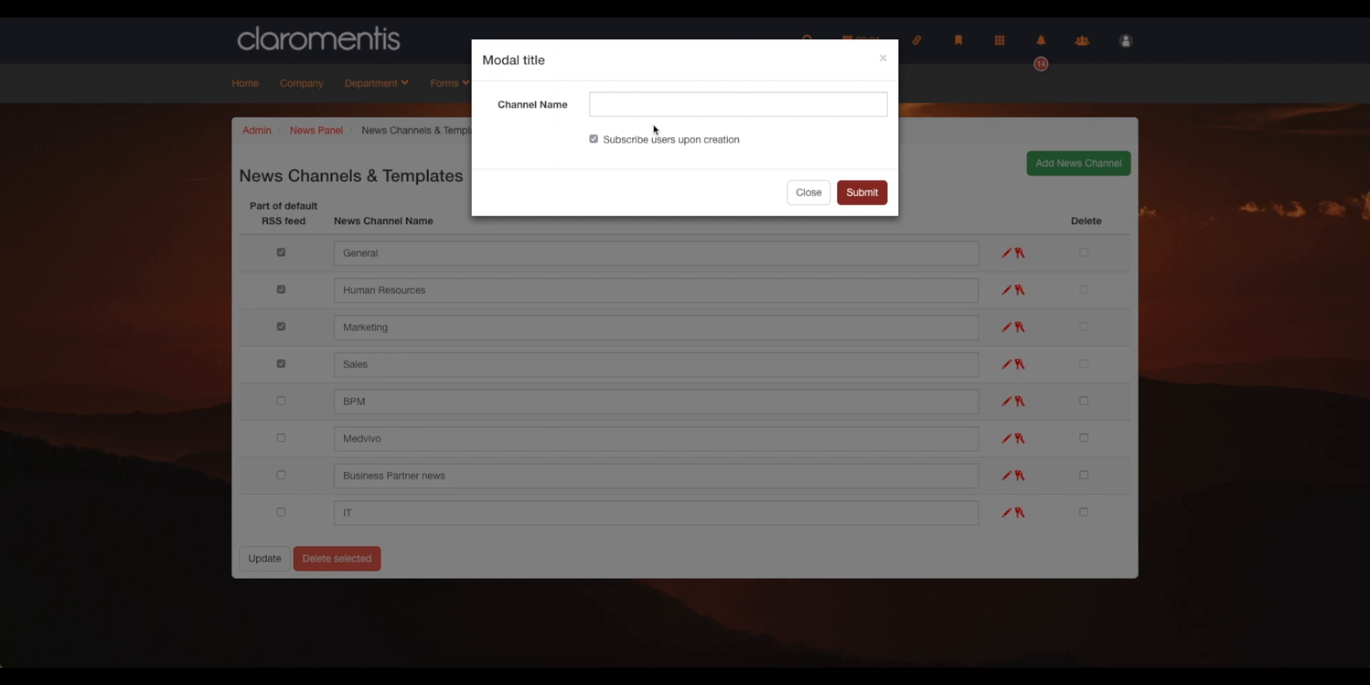
type("I")
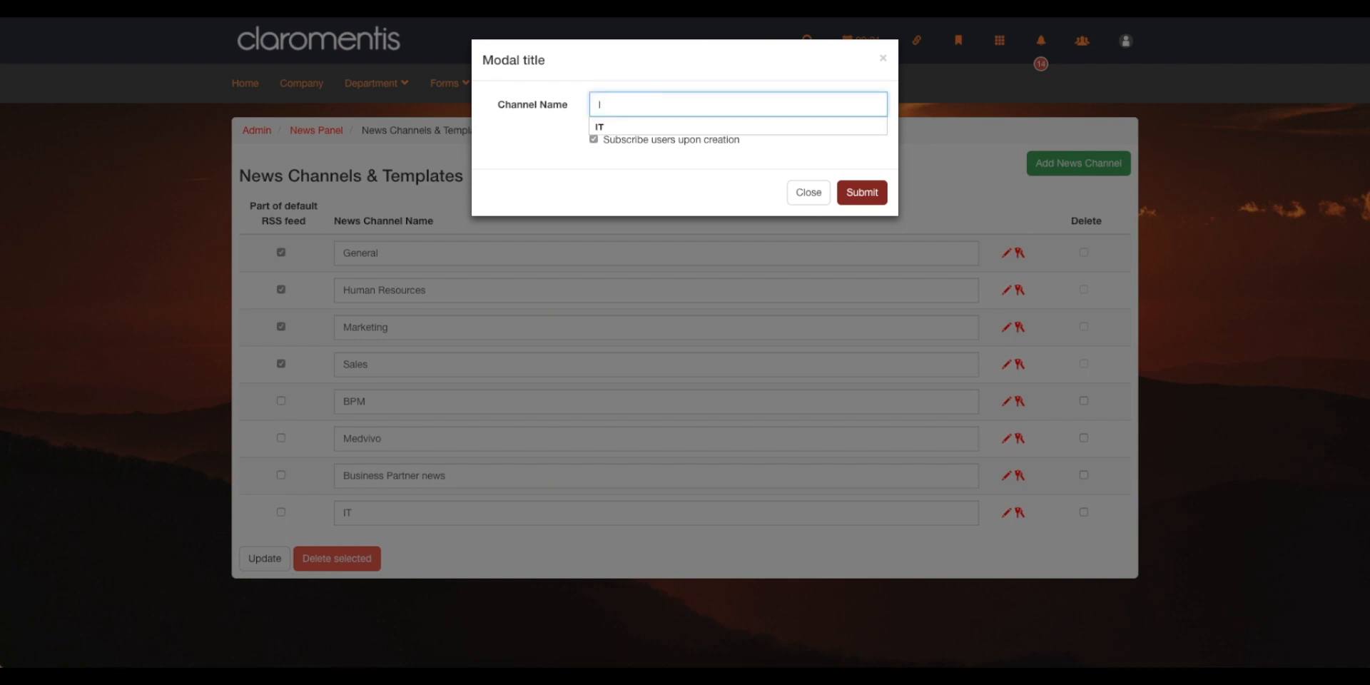
left_click(601, 127)
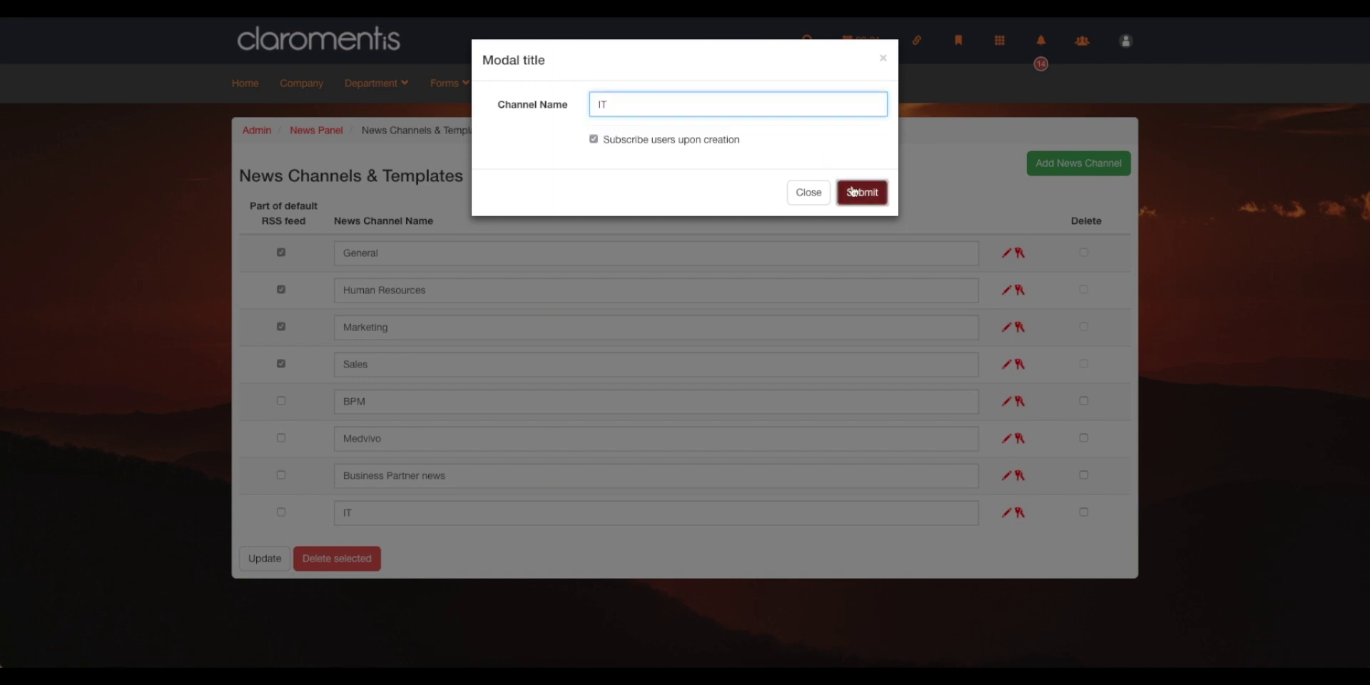
left_click(860, 193)
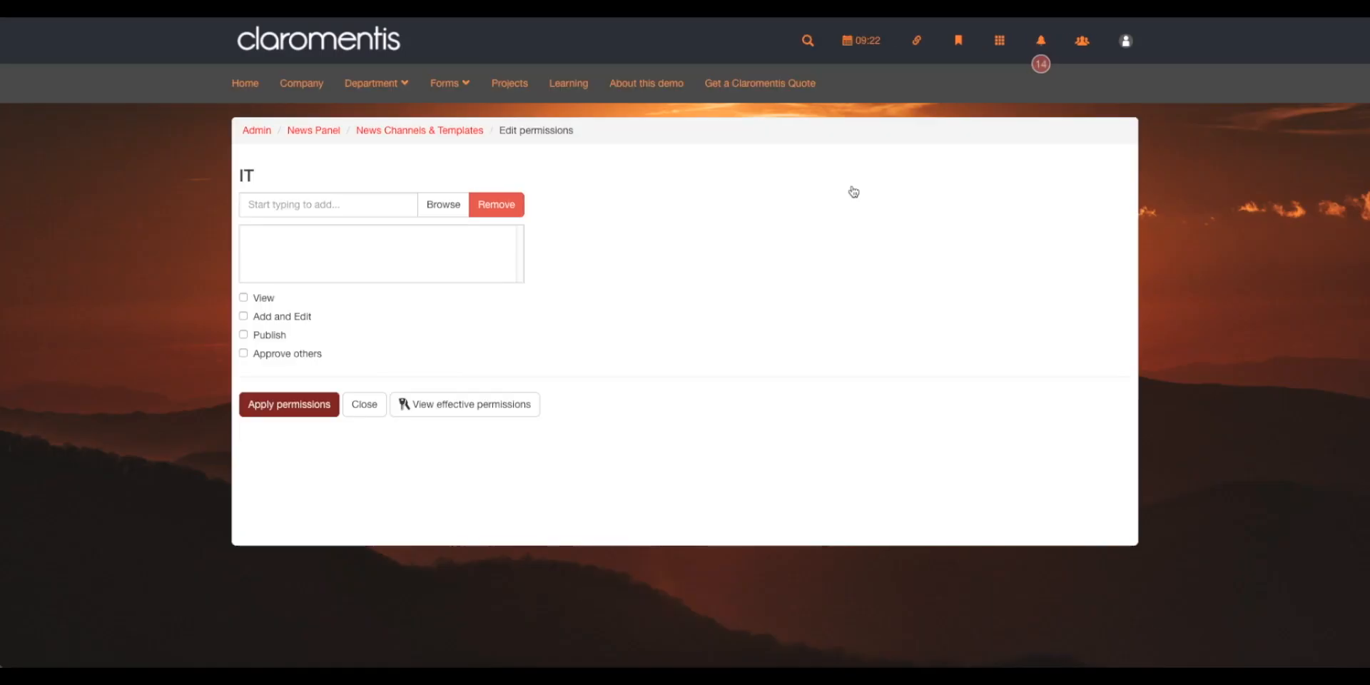
mouse_move(363, 303)
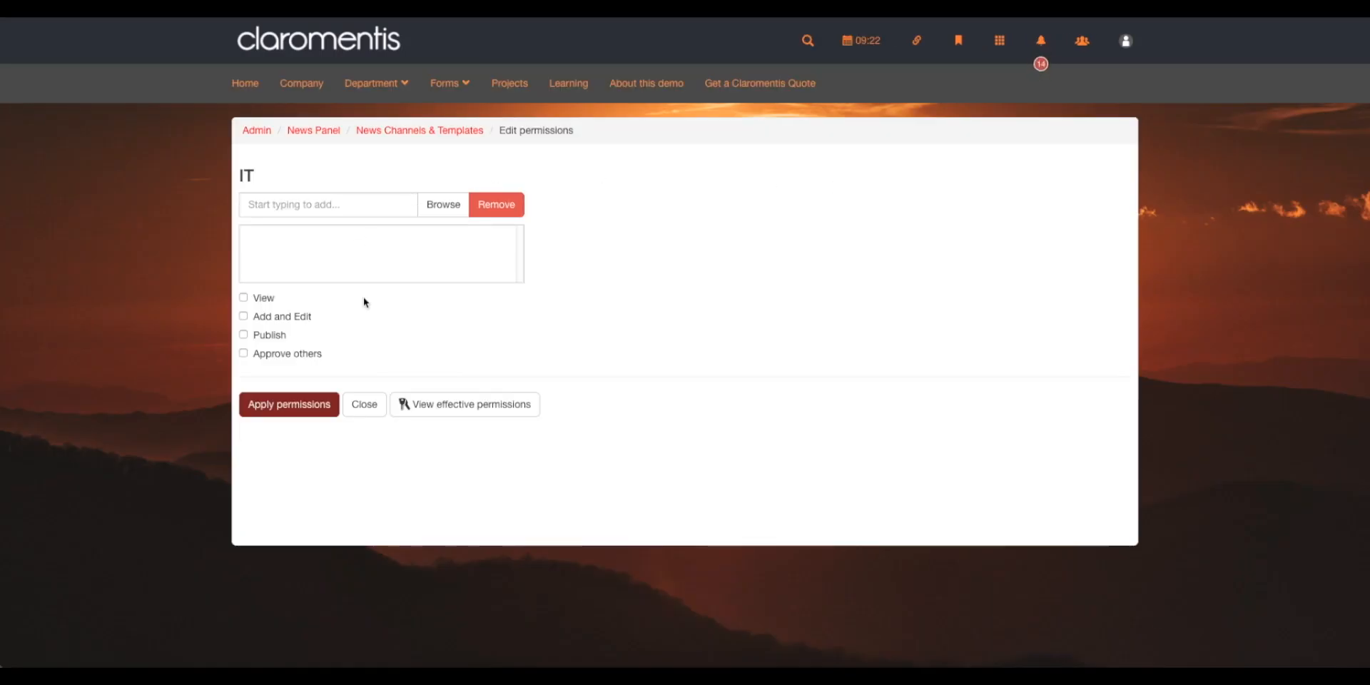
mouse_move(420, 130)
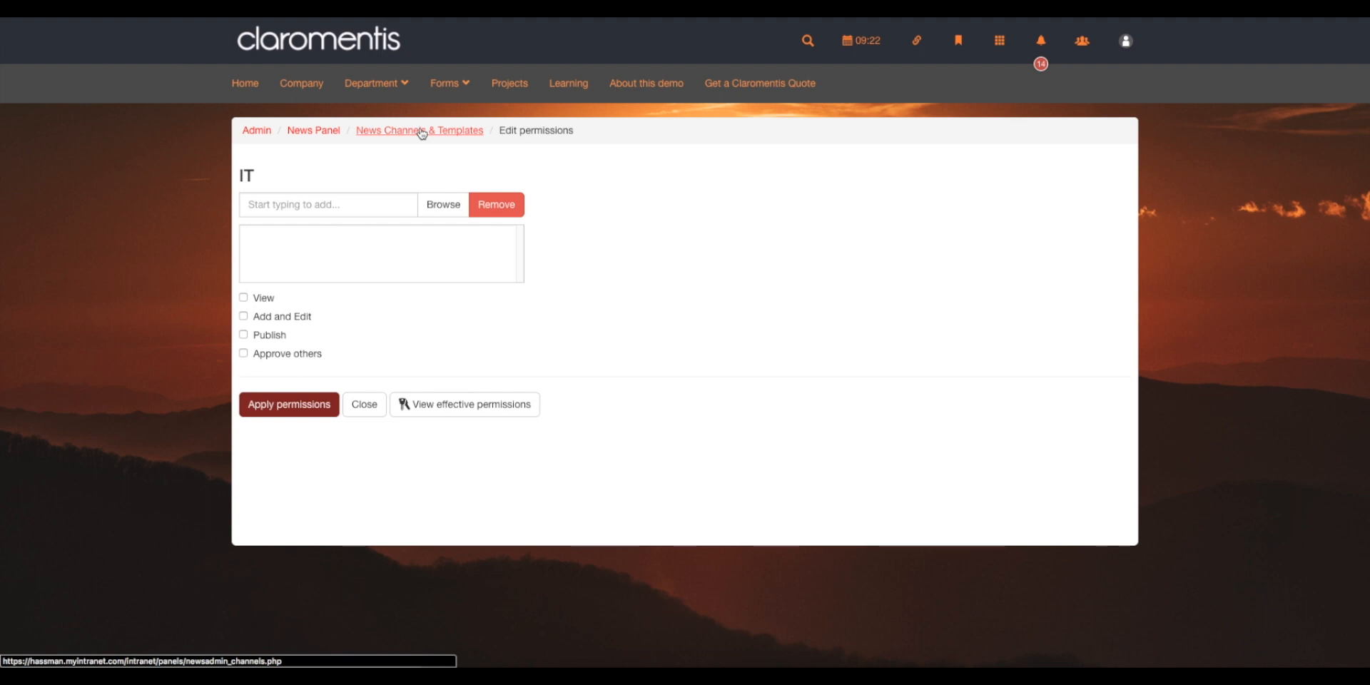
left_click(420, 130)
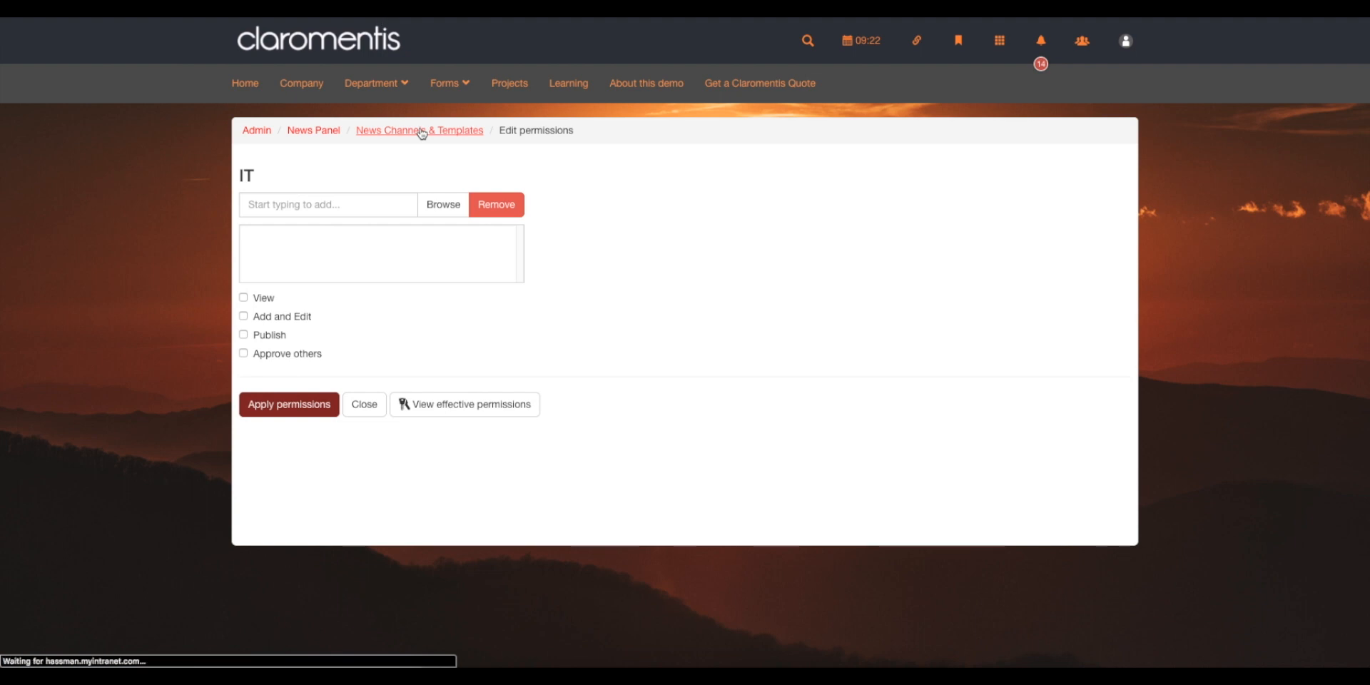
- Check the General channel's permissions (All registered, Administrators: View) and return to the channel list
left_click(419, 130)
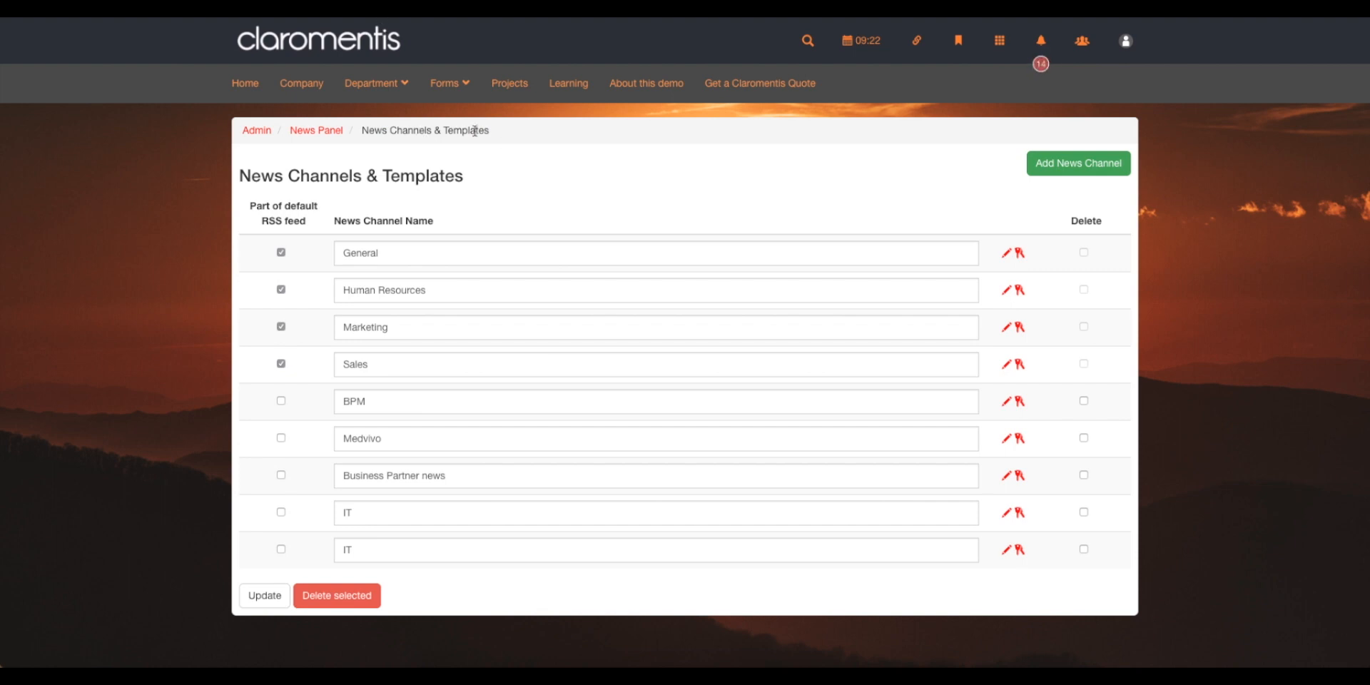
mouse_move(640, 212)
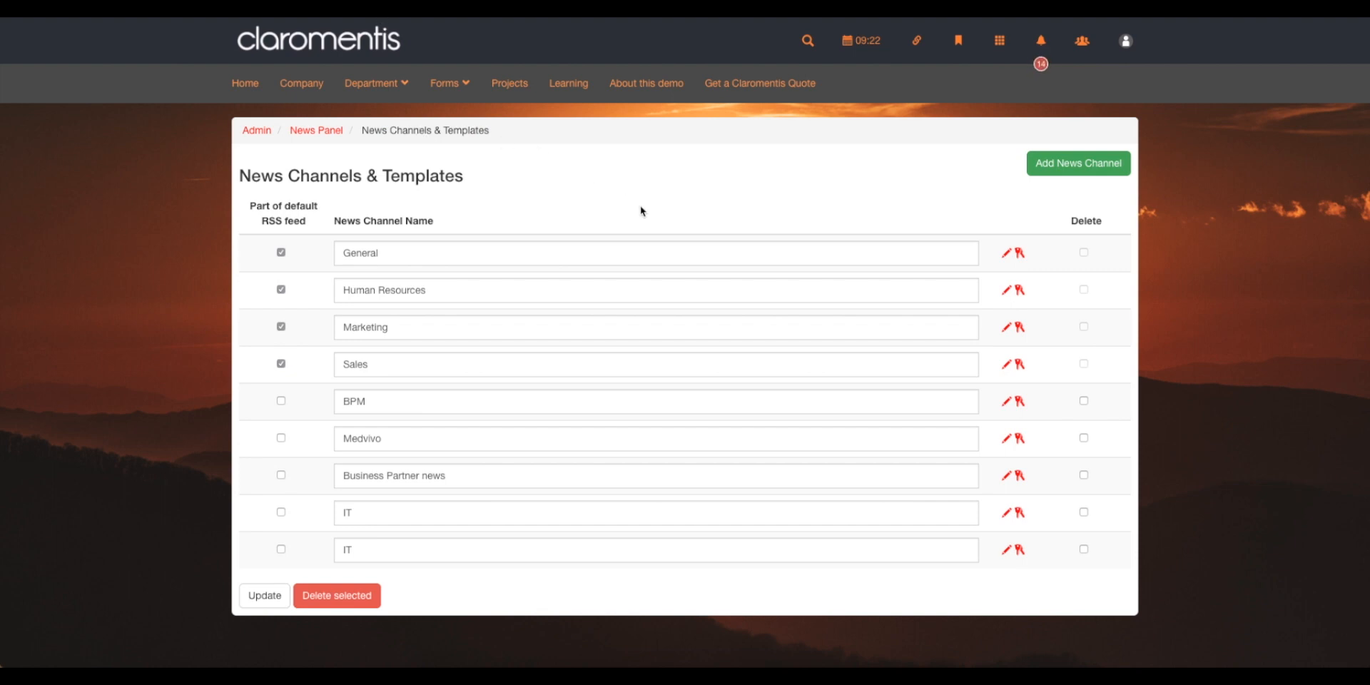
mouse_move(1018, 258)
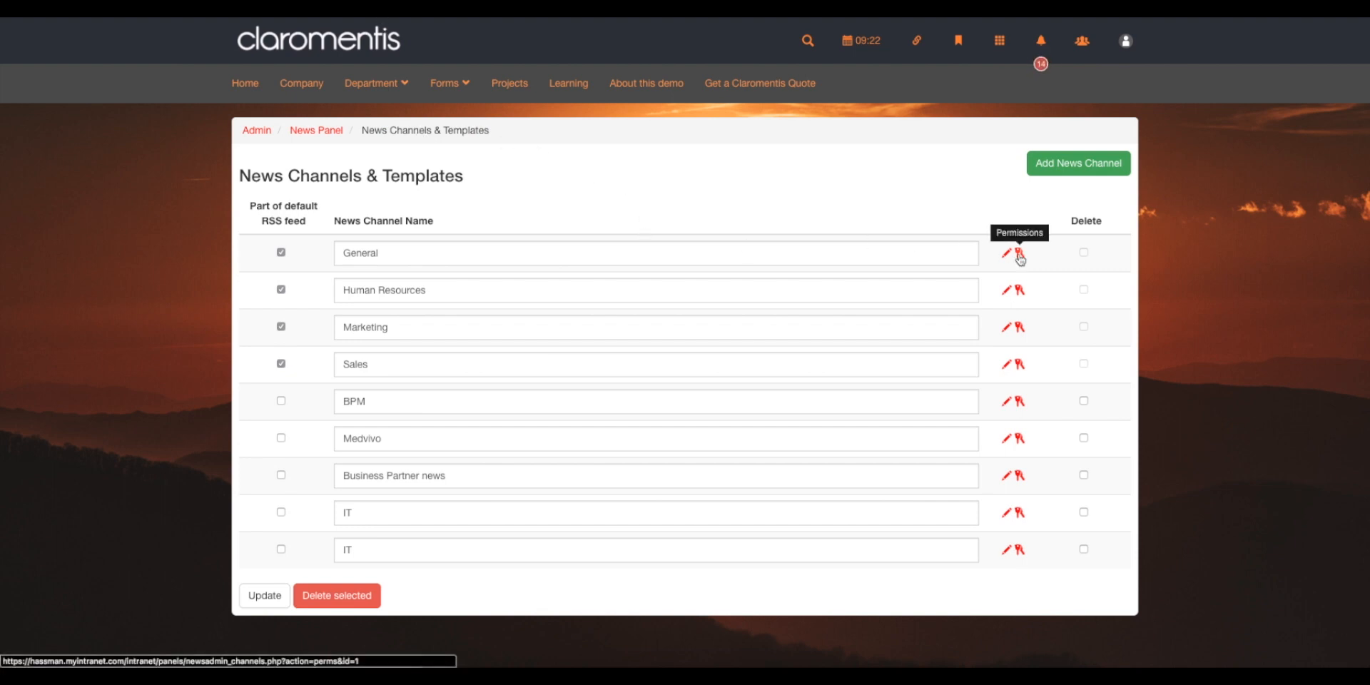
left_click(1019, 252)
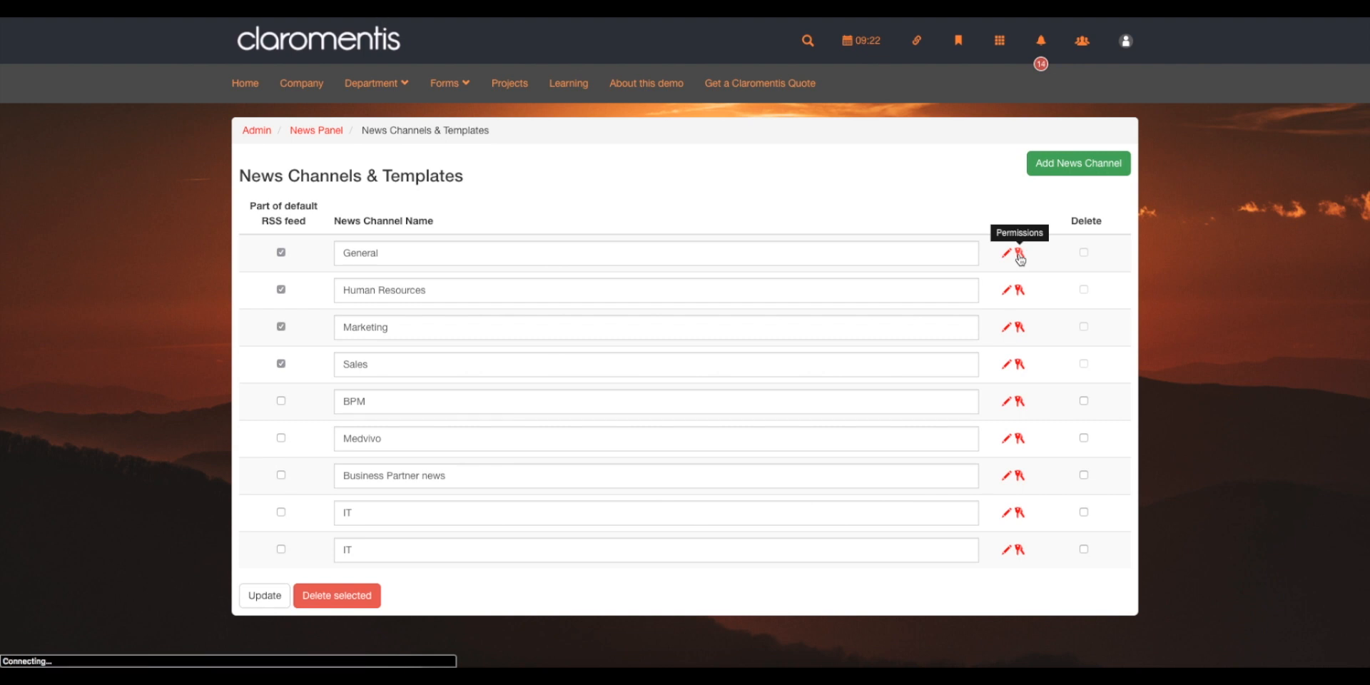
left_click(1018, 253)
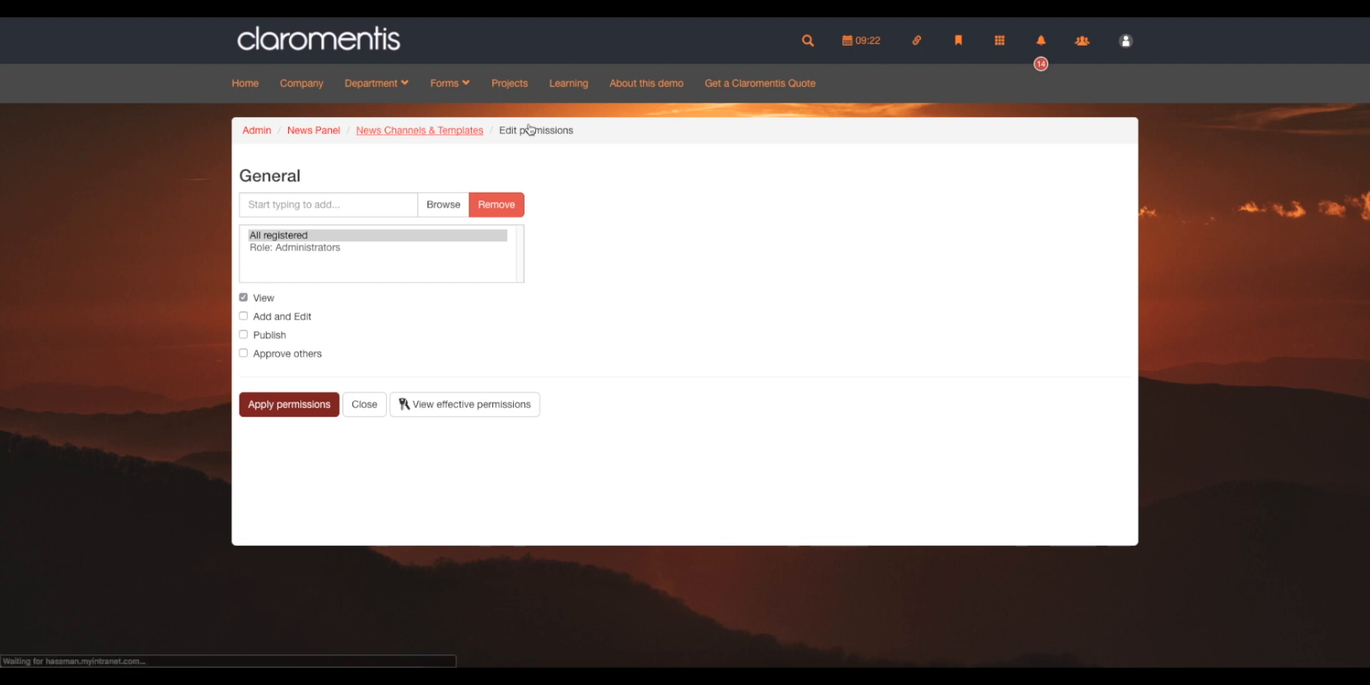
left_click(419, 130)
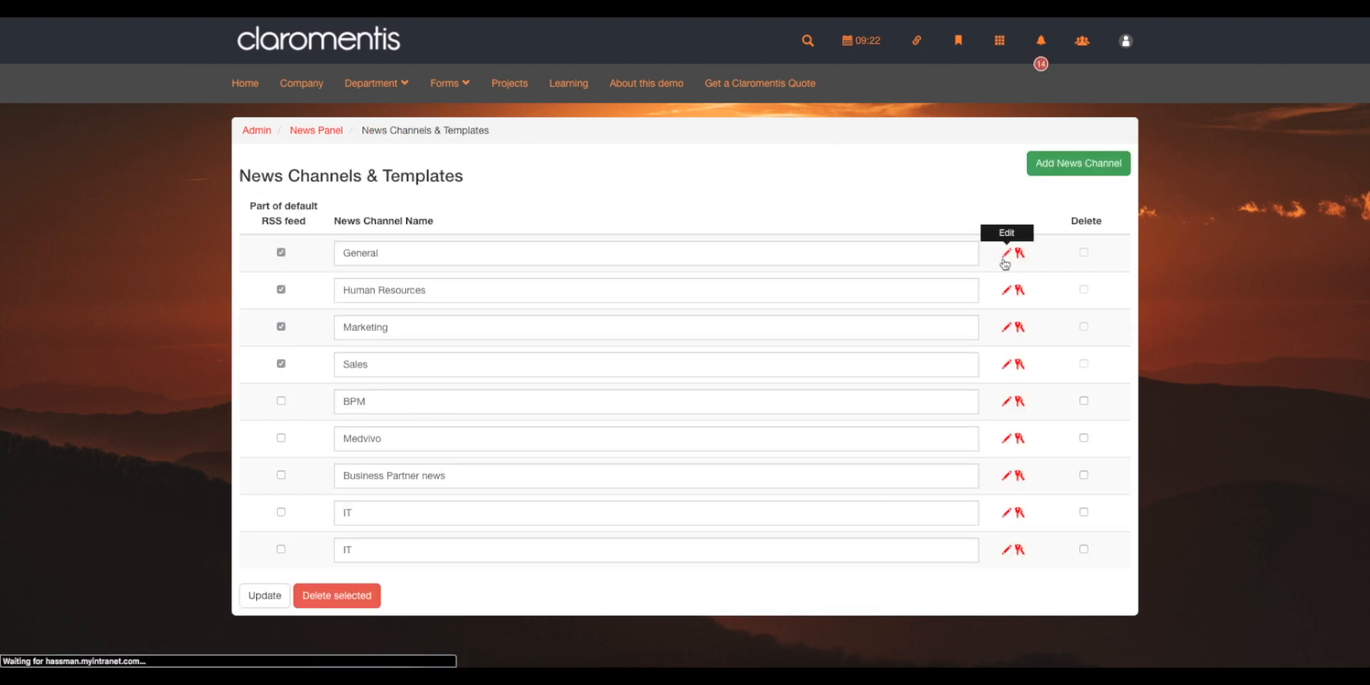
- Save the General channel's template with the line 'This is an example'
left_click(1022, 253)
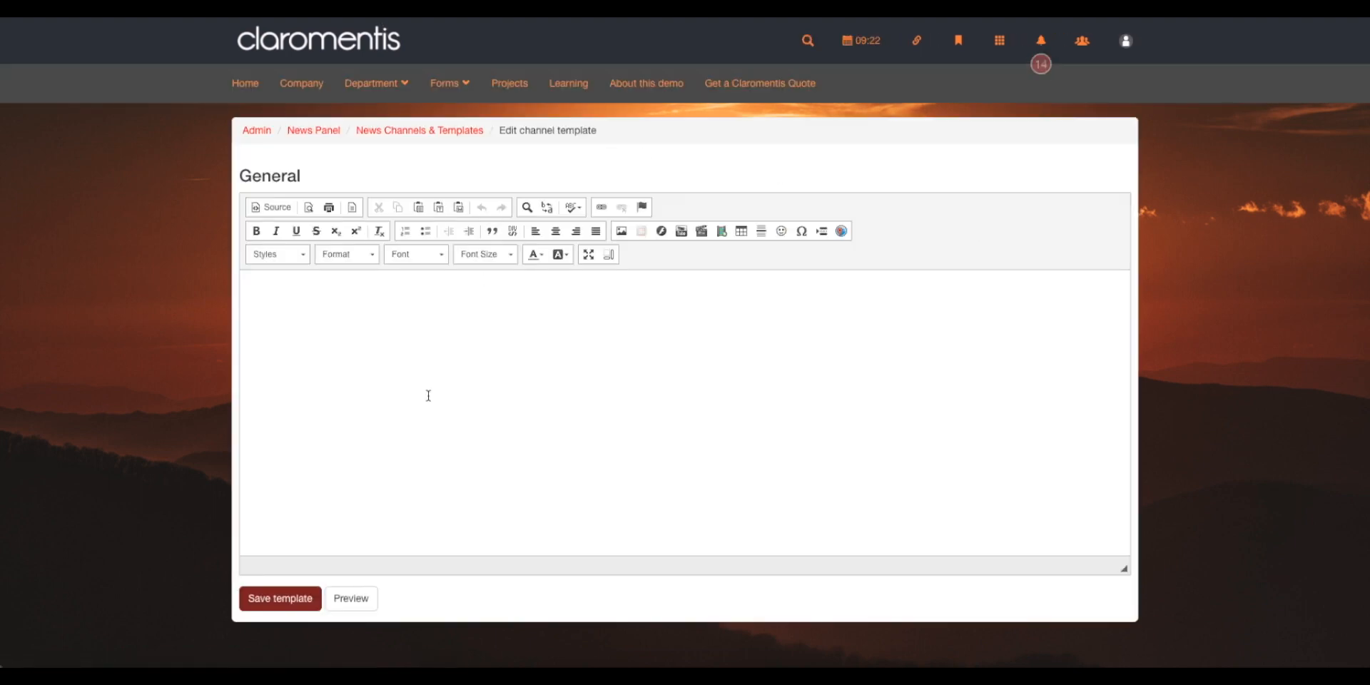
type("This is an examp")
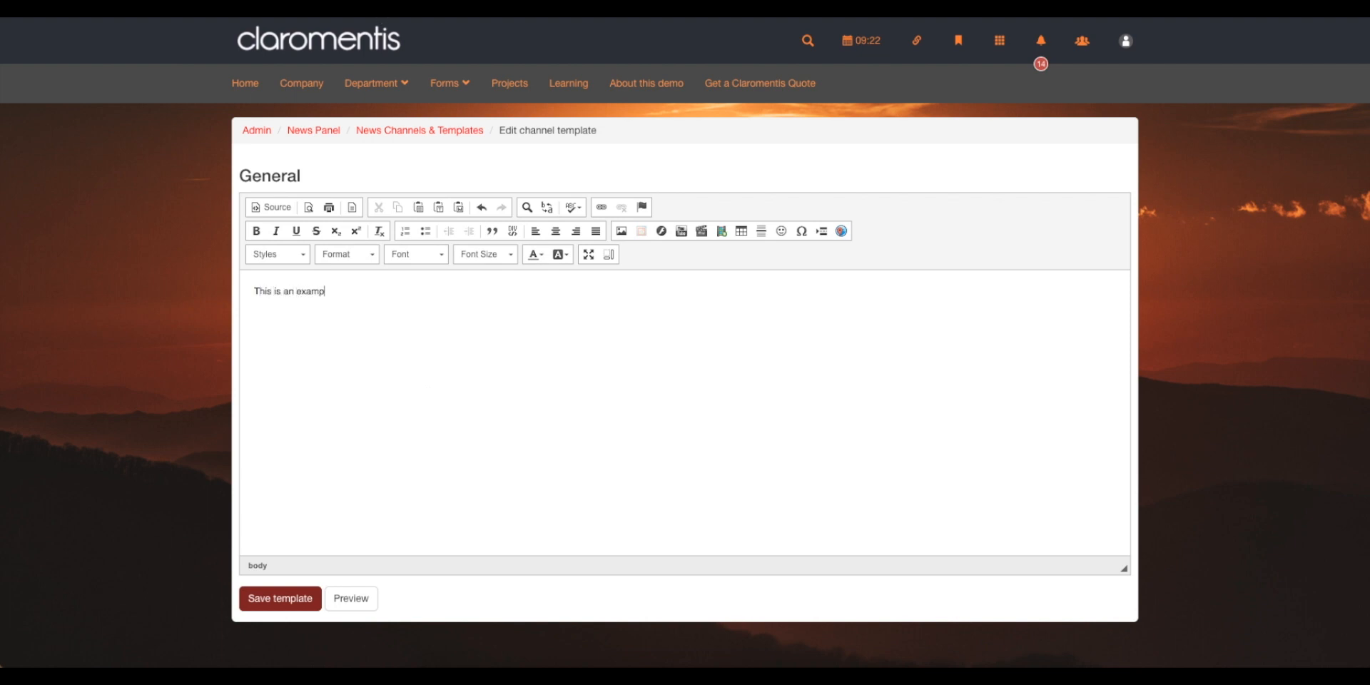
type("le")
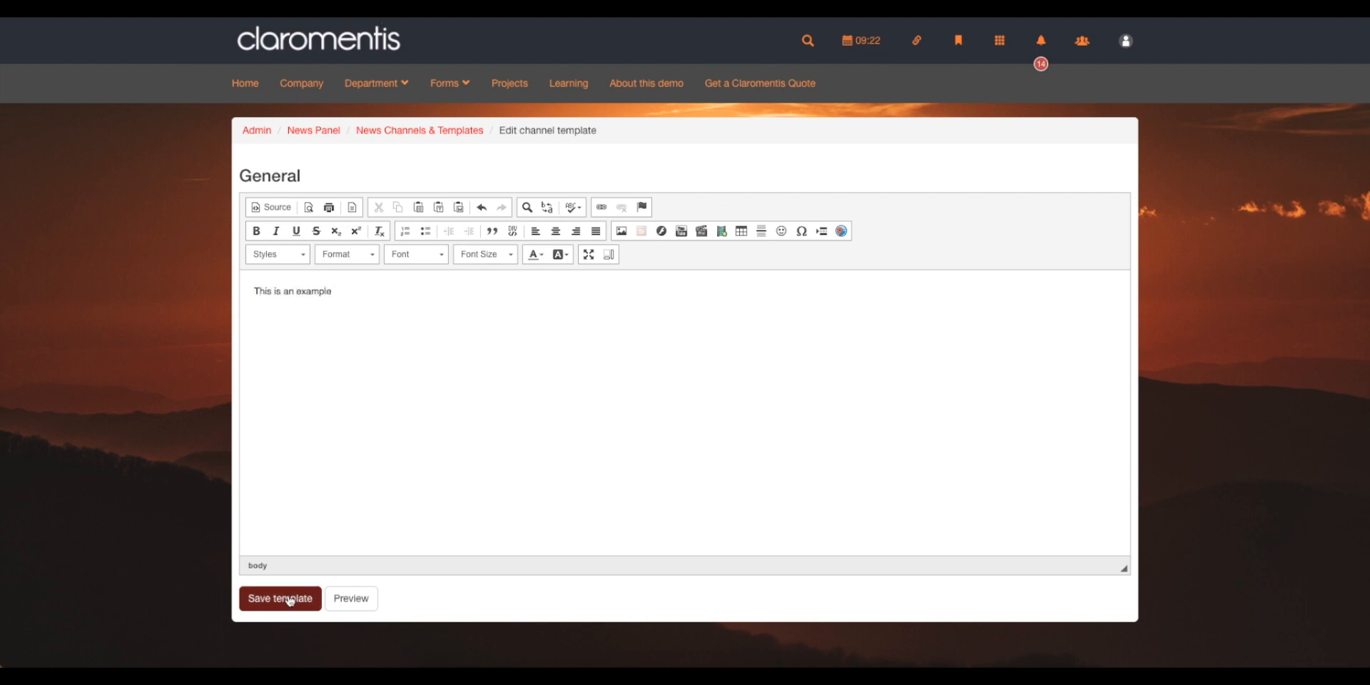
left_click(280, 598)
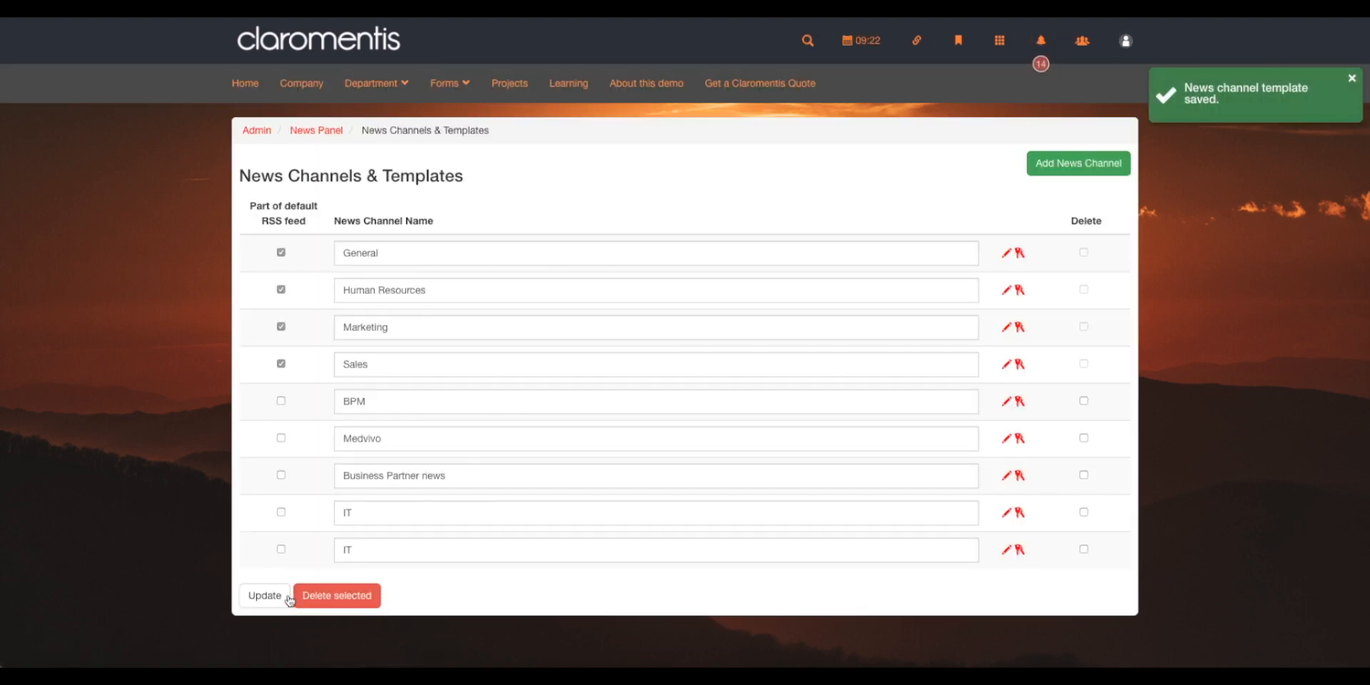
mouse_move(491, 258)
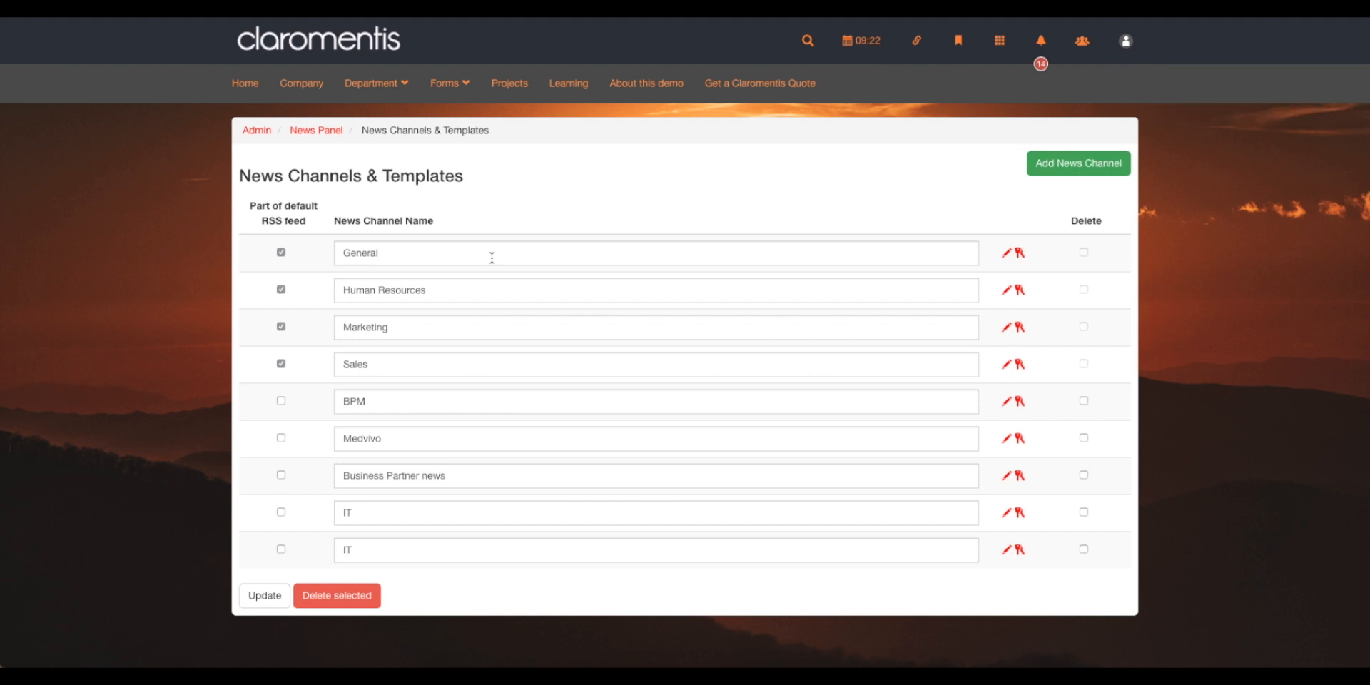
left_click(281, 252)
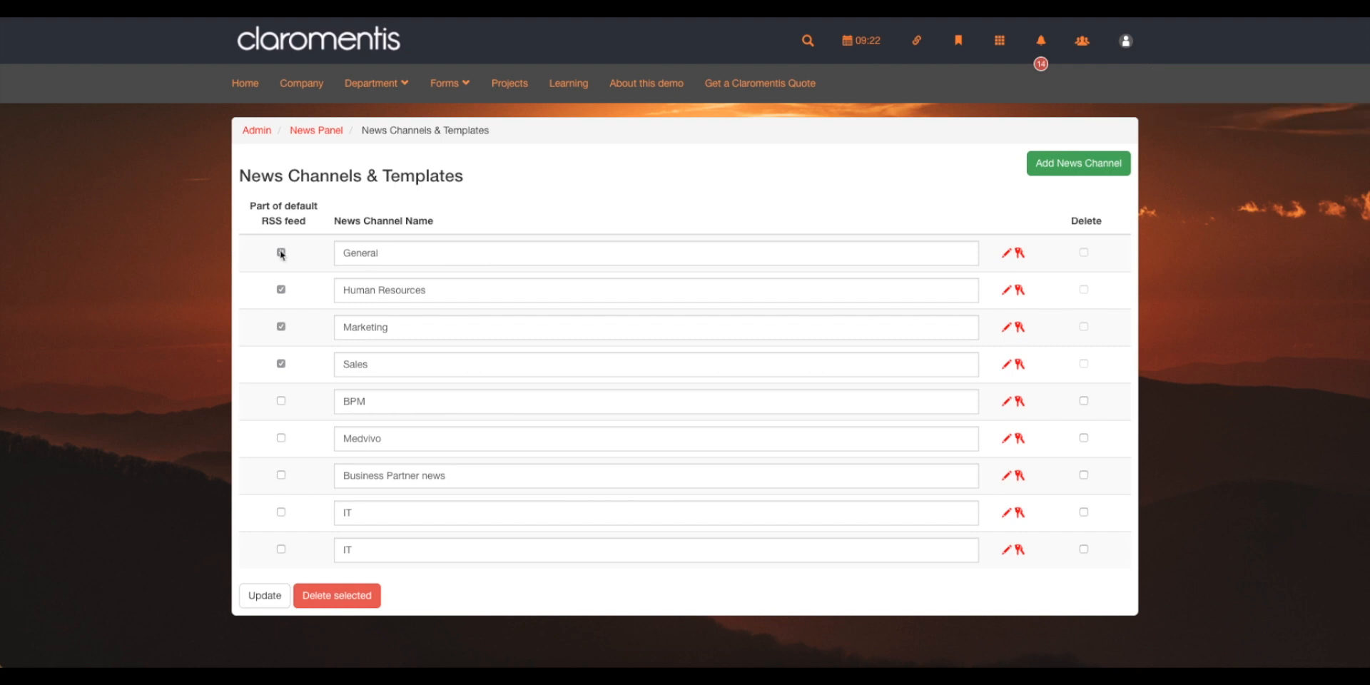
left_click(281, 252)
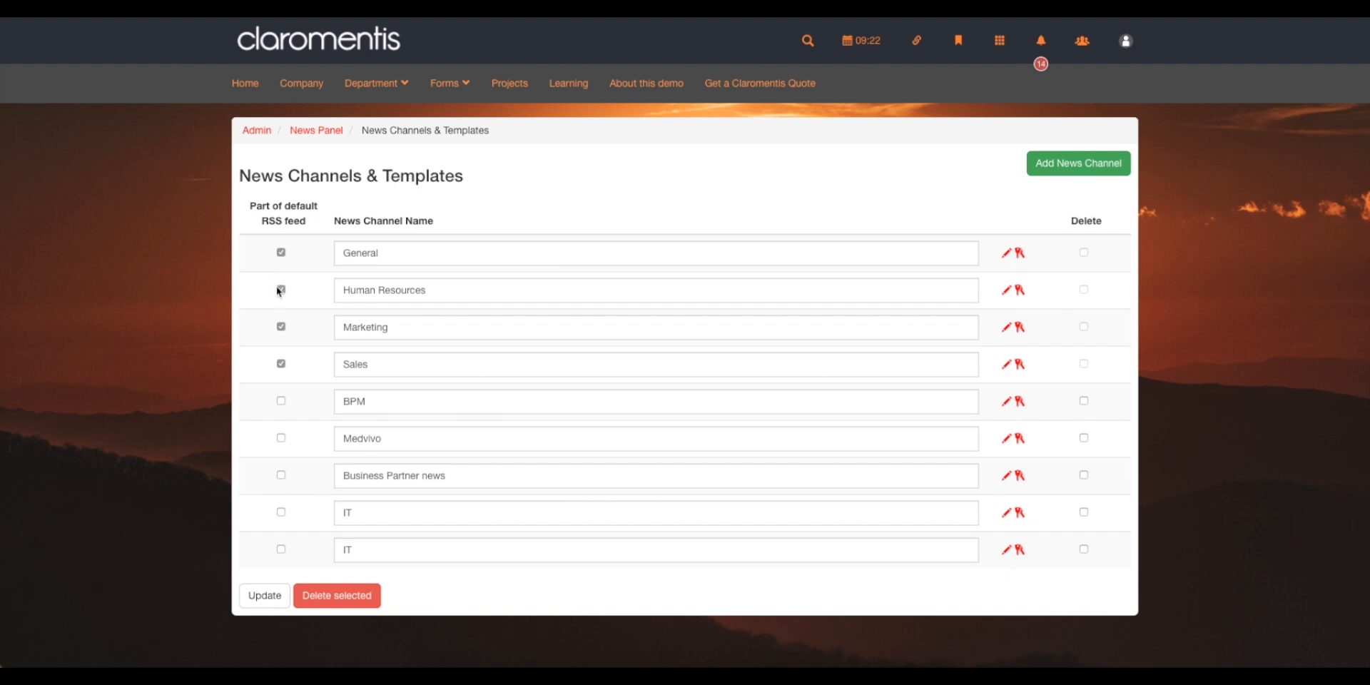